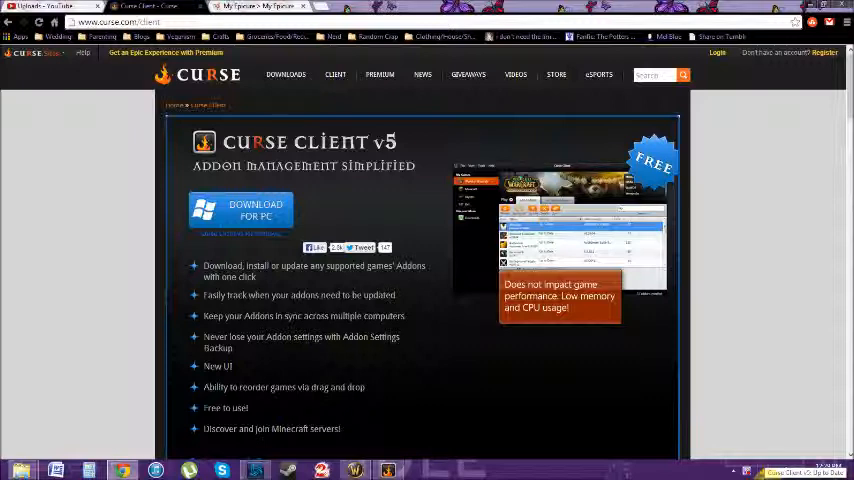
Step: Open the Curse Client window from its tray icon menu over the Chrome download page
right_click(780, 470)
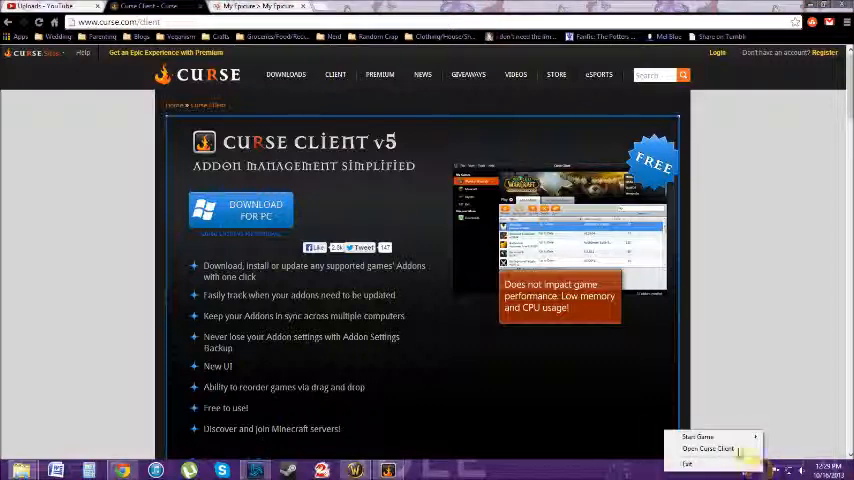
click(703, 444)
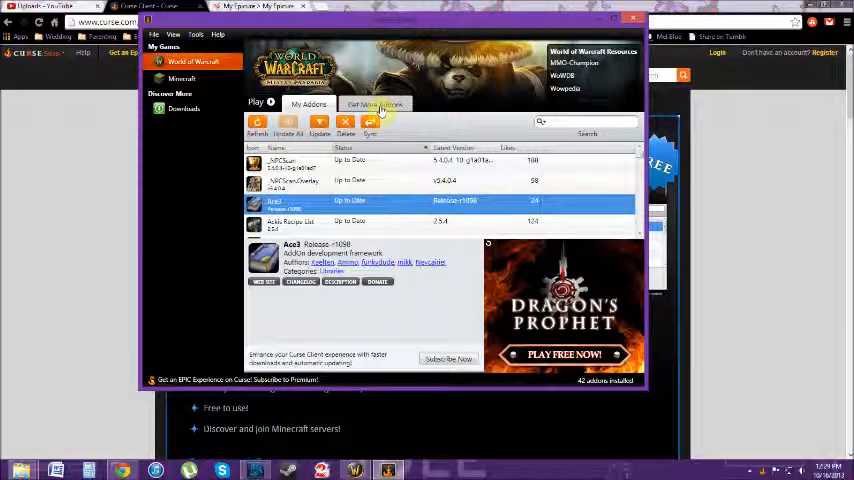
Step: Show the Get More Addons catalog of World of Warcraft addons
click(377, 103)
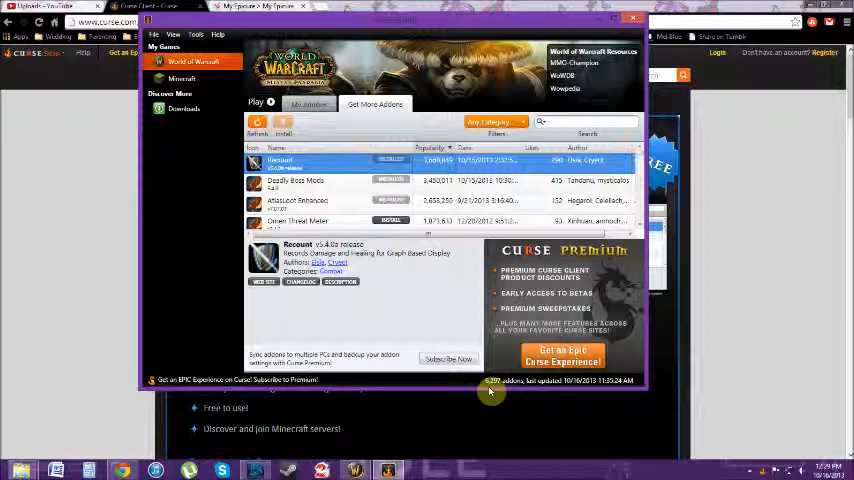
click(493, 121)
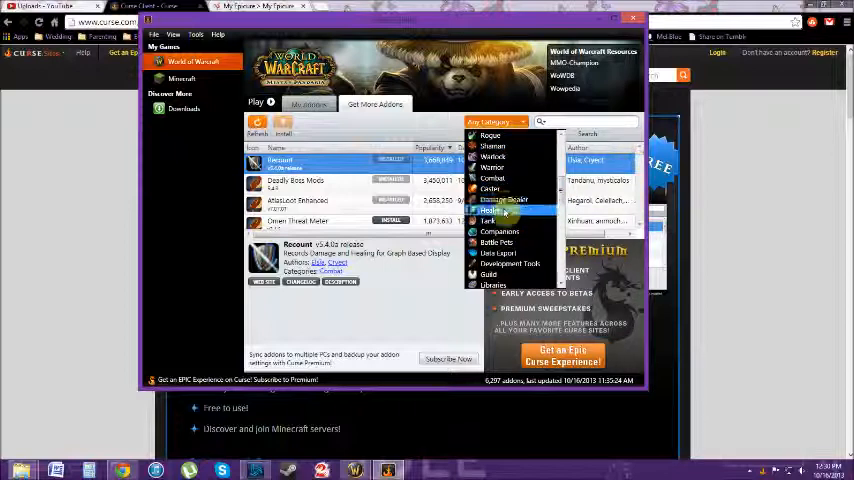
click(495, 210)
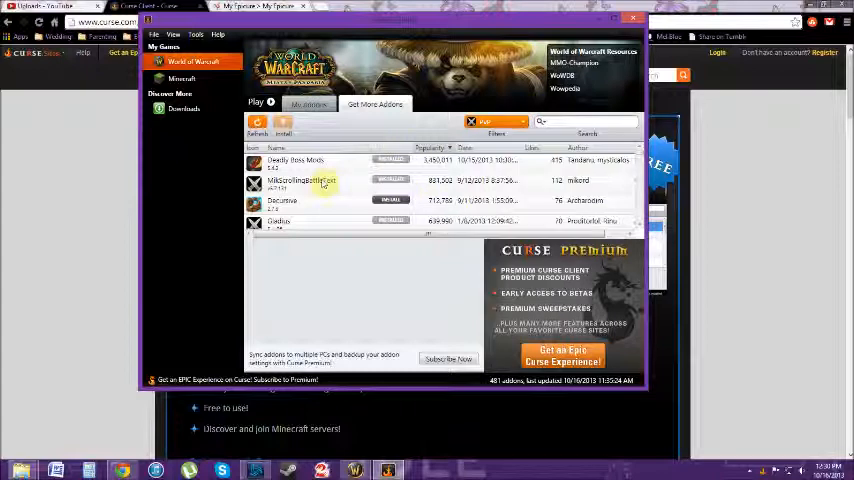
mouse_move(332, 224)
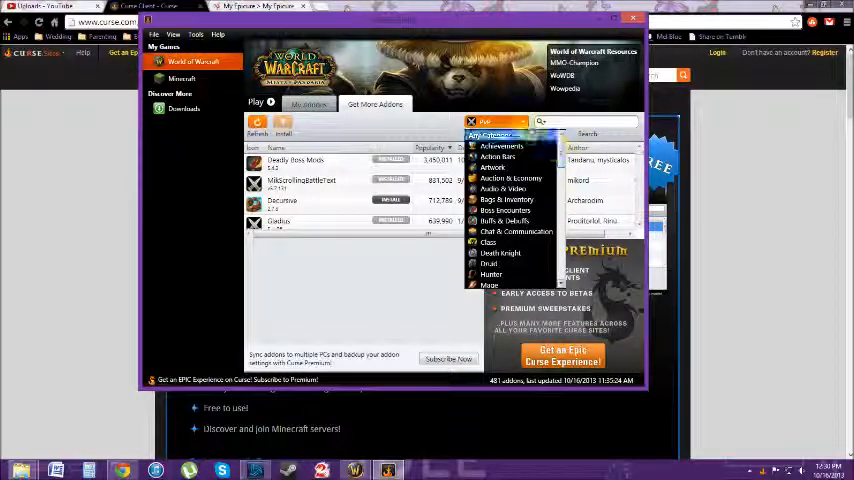
click(491, 121)
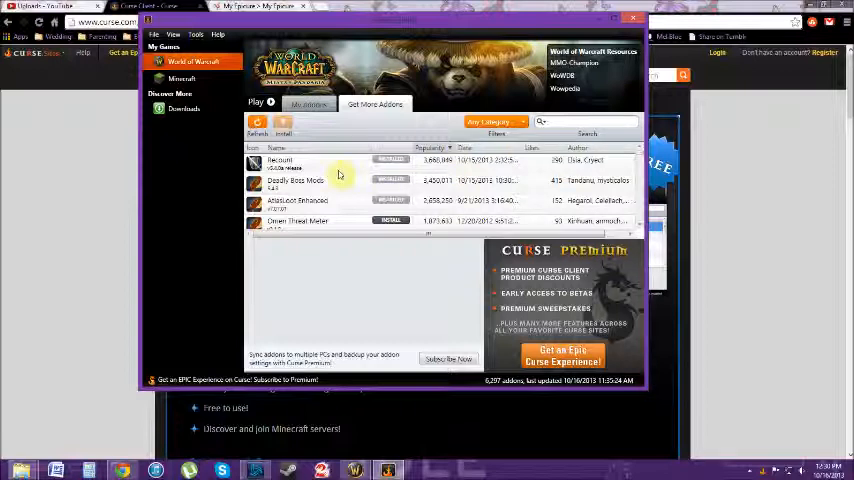
Step: View Recount and Omen Threat Meter details, then read the full Deadly Boss Mods description
click(300, 161)
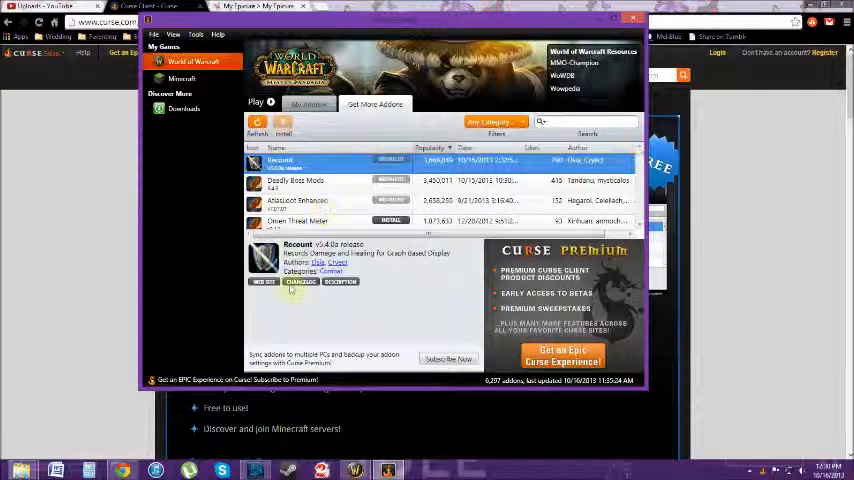
click(320, 218)
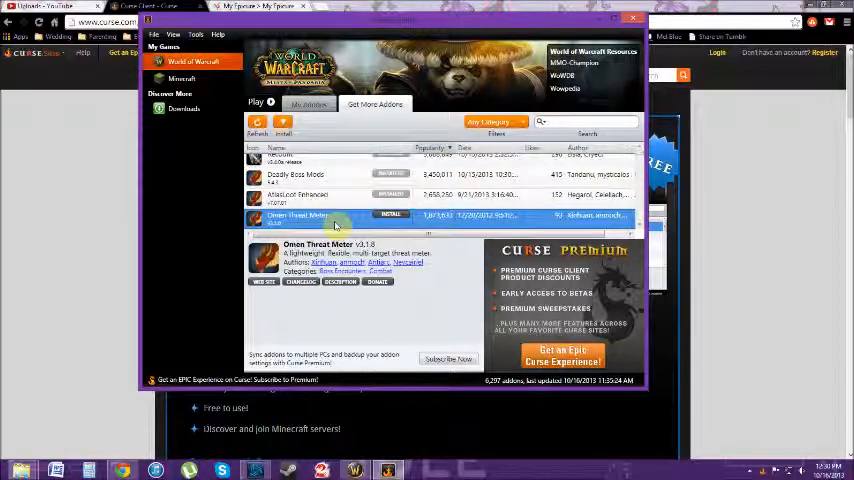
click(295, 174)
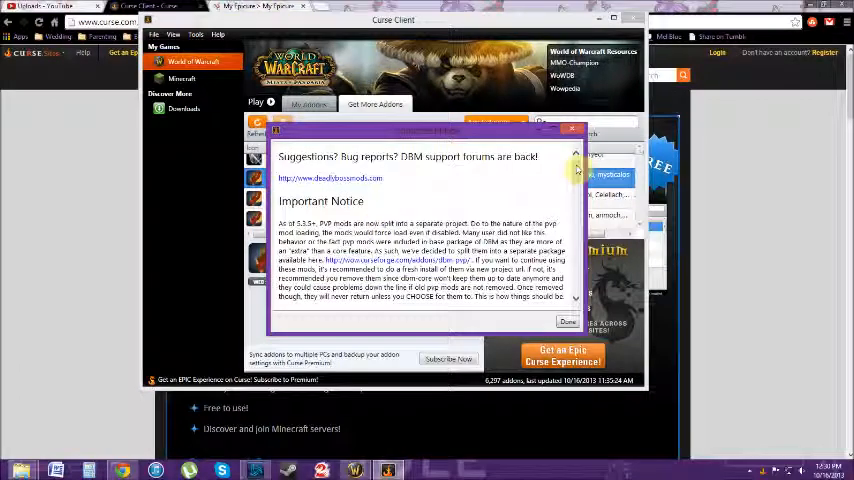
scroll(down, 3)
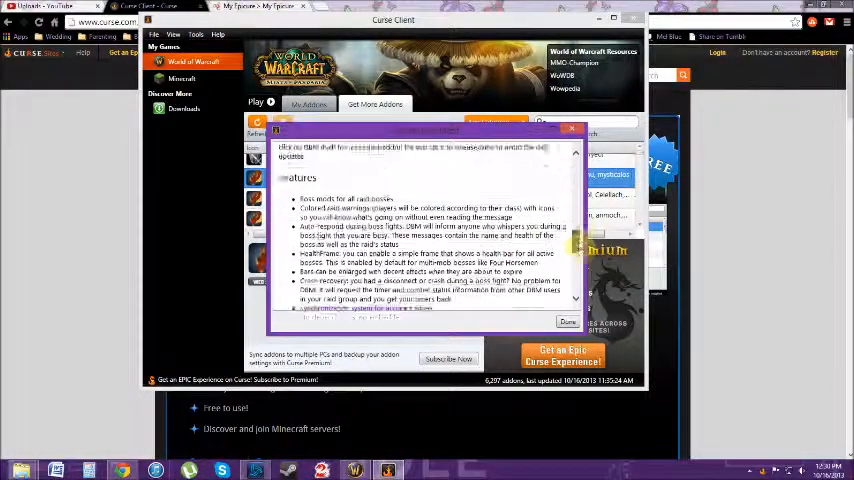
scroll(down, 3)
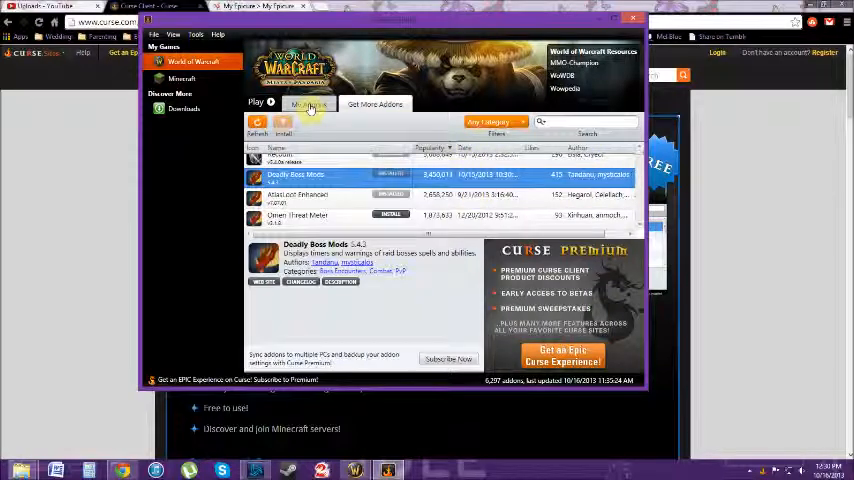
Step: Return to the My Addons list of 42 installed addons, showing Ace3's details
click(309, 103)
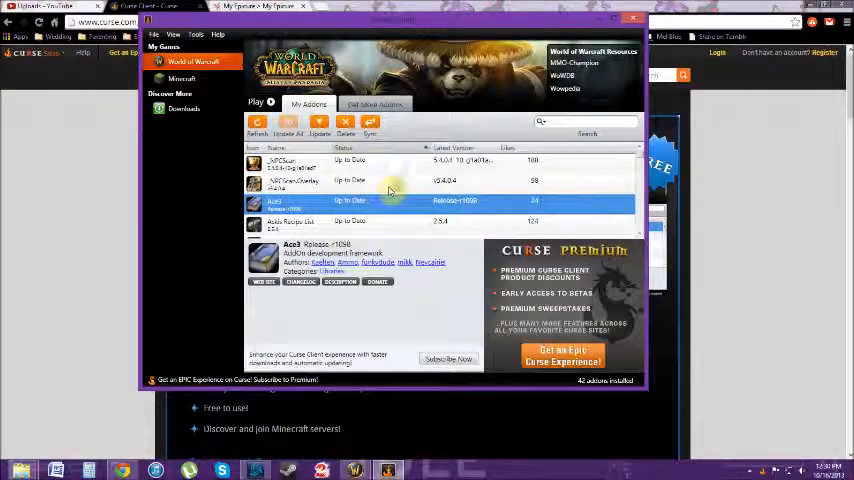
mouse_move(397, 180)
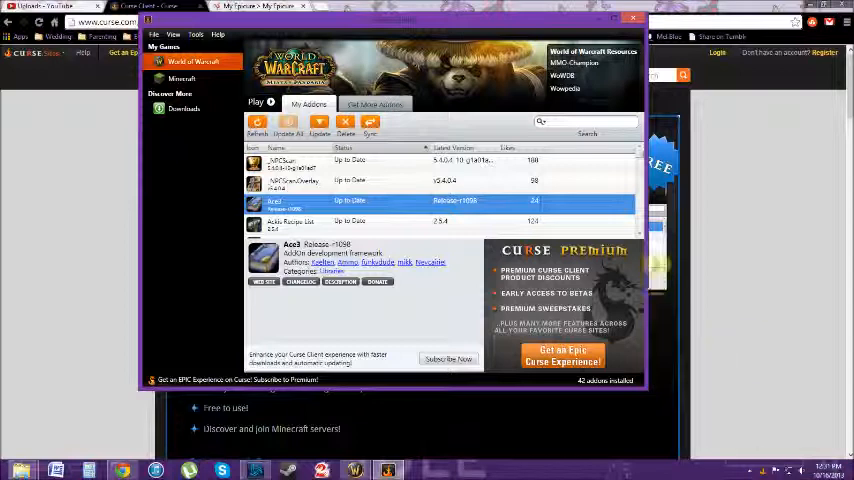
mouse_move(633, 175)
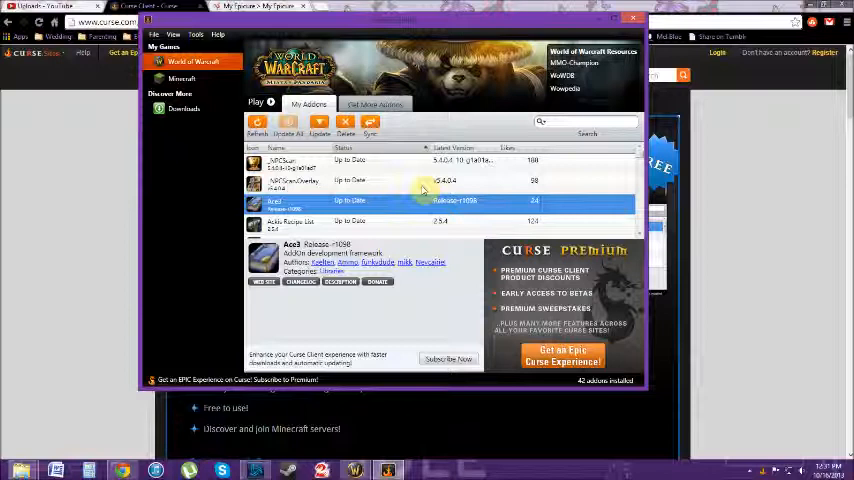
mouse_move(410, 181)
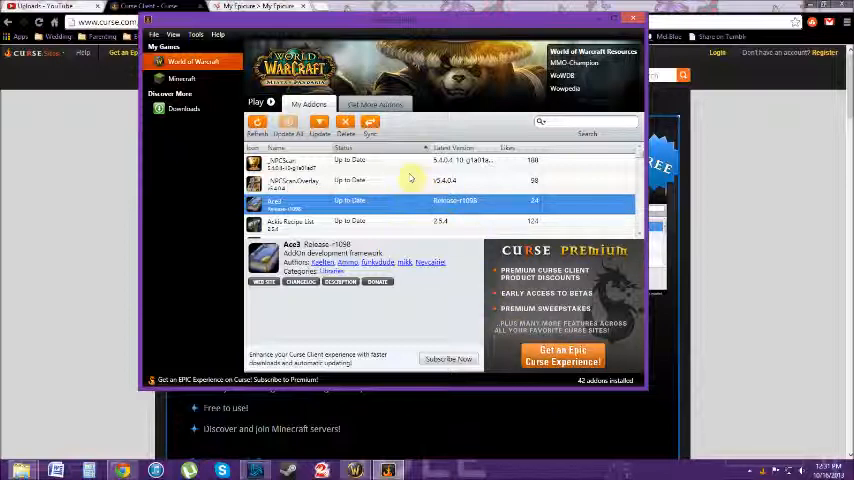
mouse_move(407, 175)
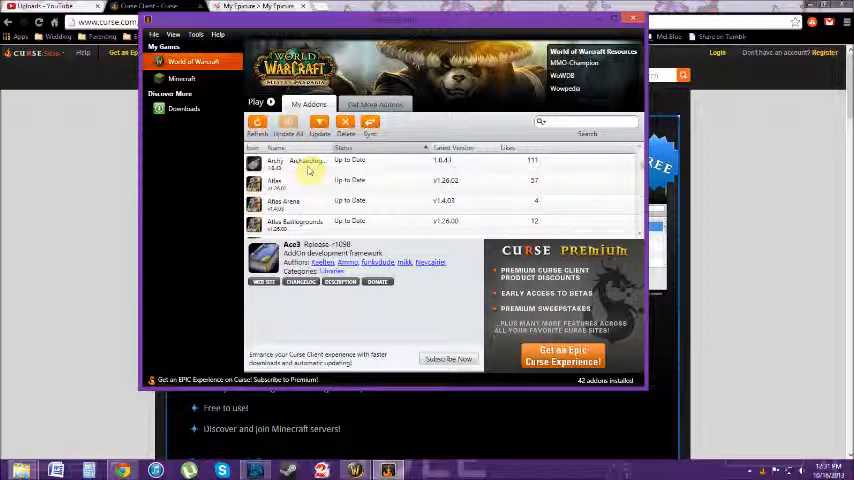
scroll(down, 3)
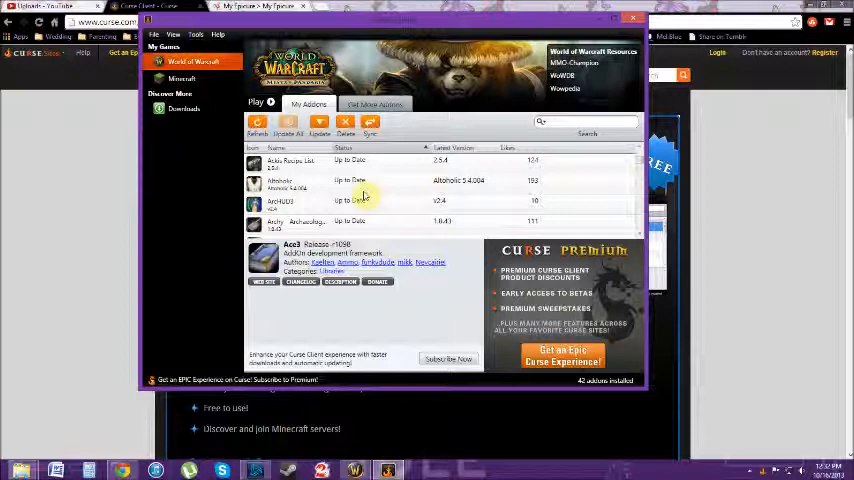
mouse_move(392, 185)
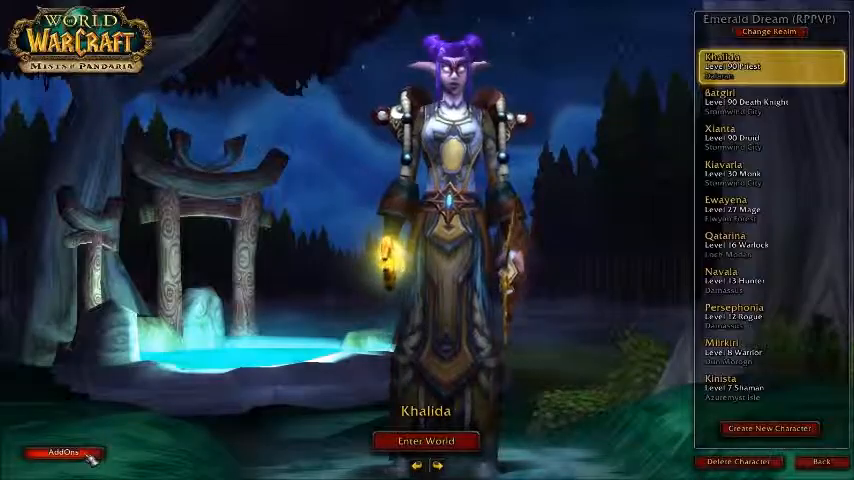
Step: Open the AddOn List from the character select screen, showing Altoholic, Atlas and others enabled
click(66, 453)
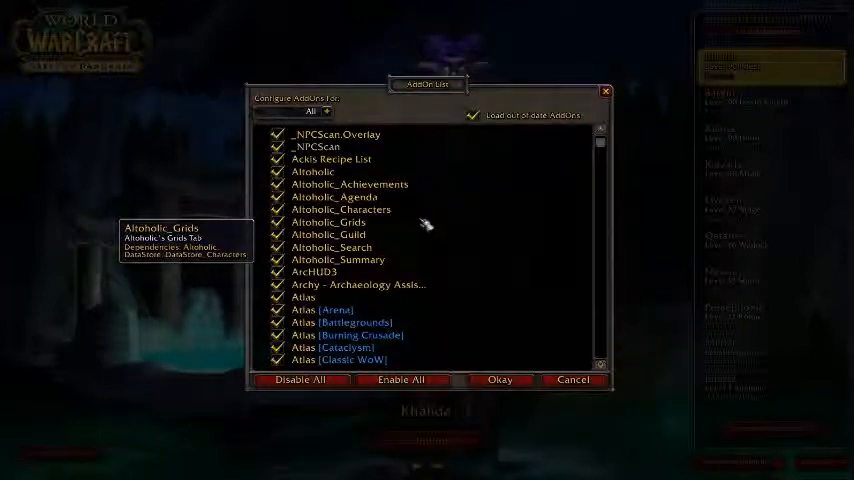
mouse_move(413, 228)
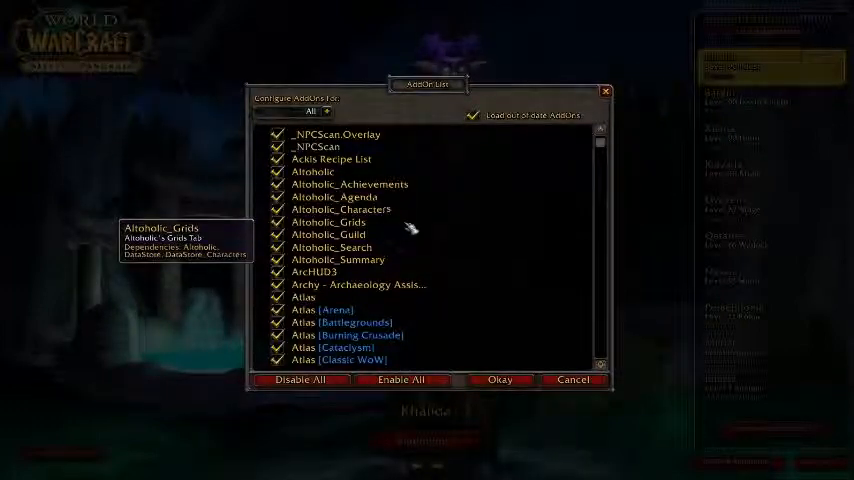
mouse_move(312, 171)
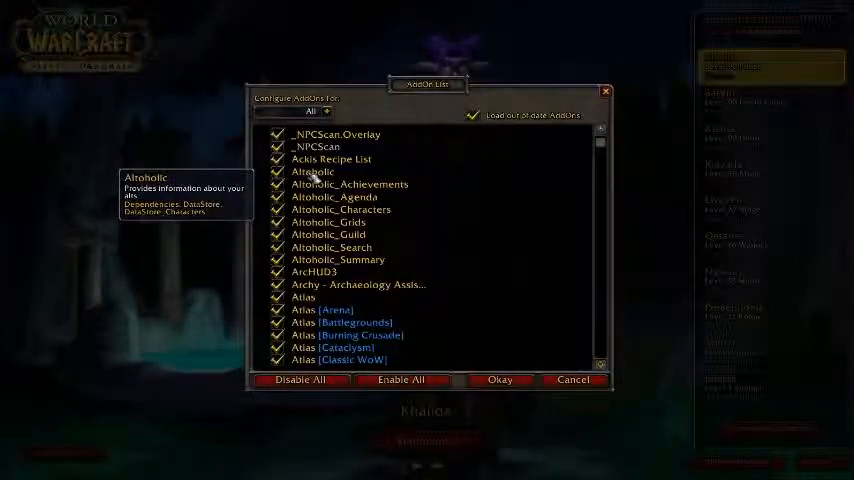
mouse_move(328, 222)
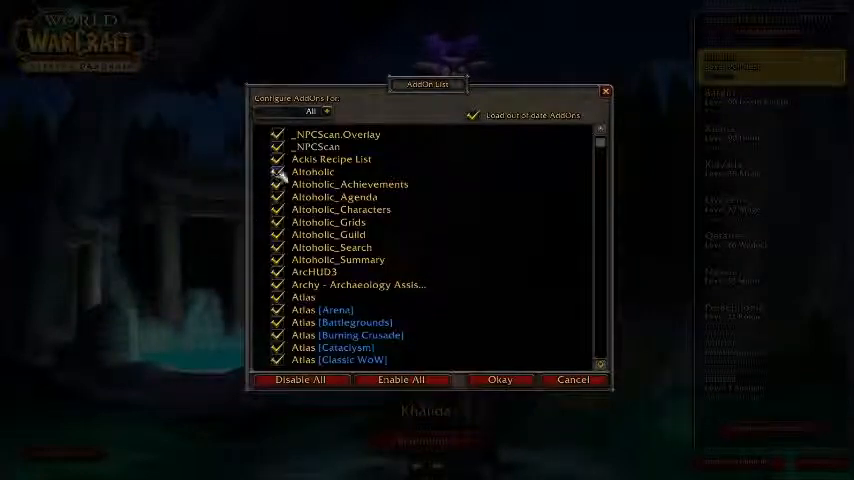
click(277, 172)
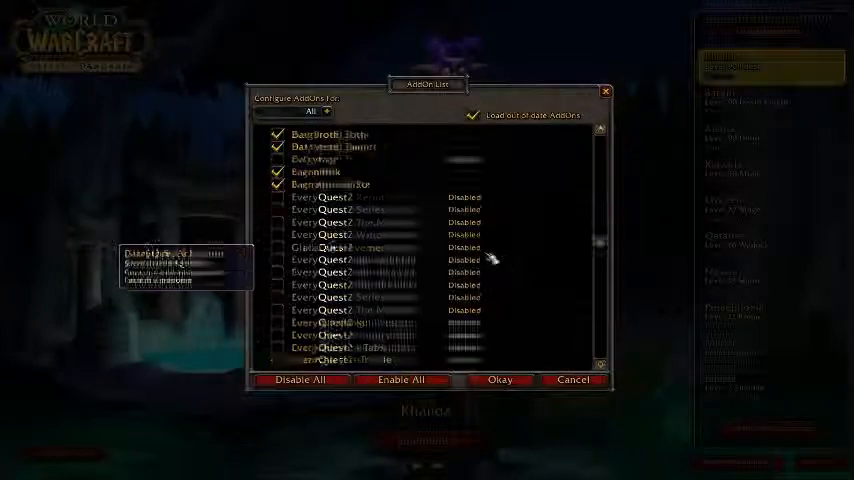
scroll(down, 3)
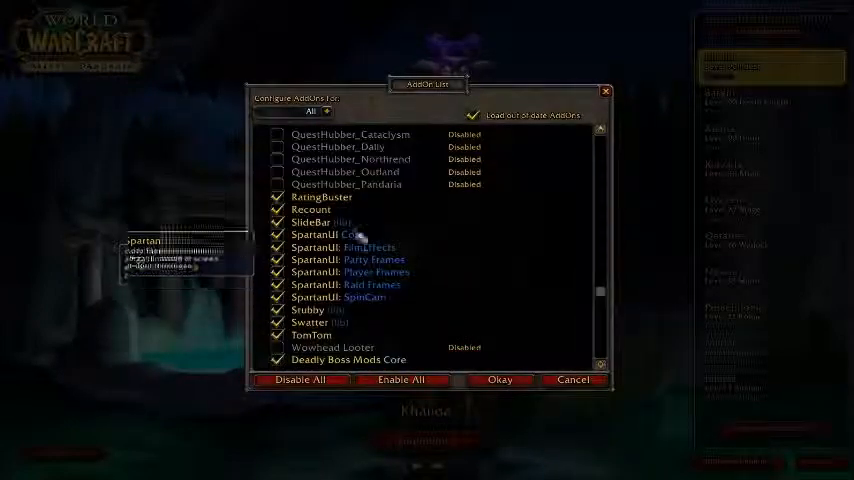
scroll(down, 3)
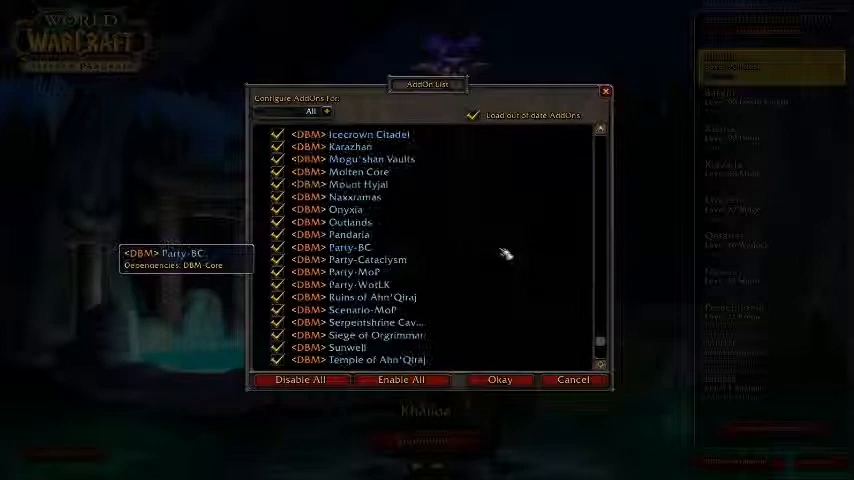